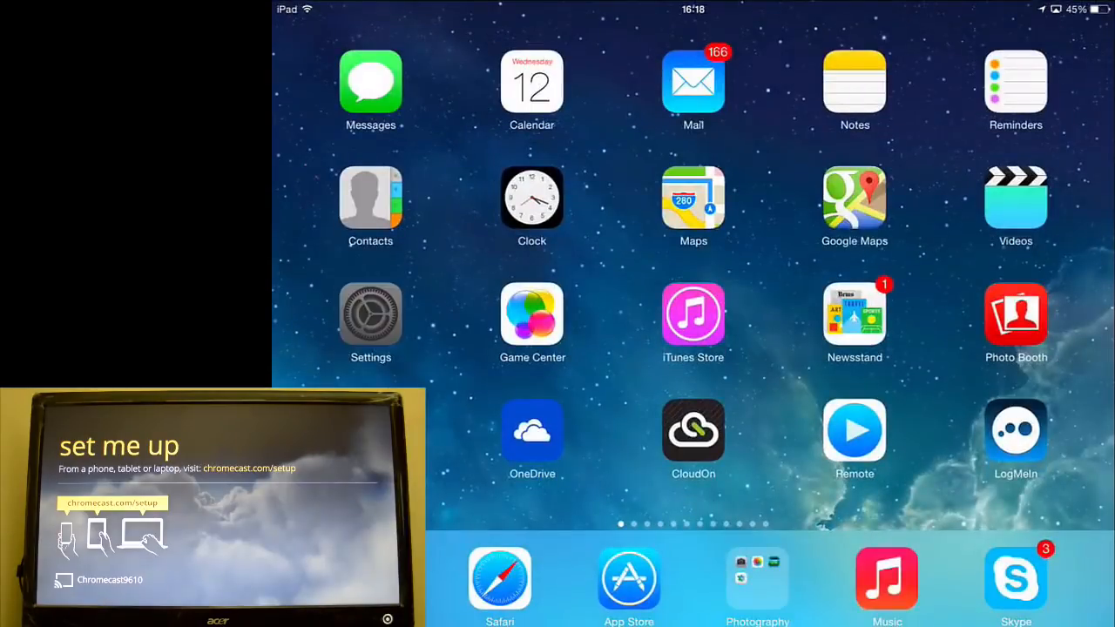
Search the device for "chrom" so the Chromecast app appears in the results
click(369, 313)
text(chrom)
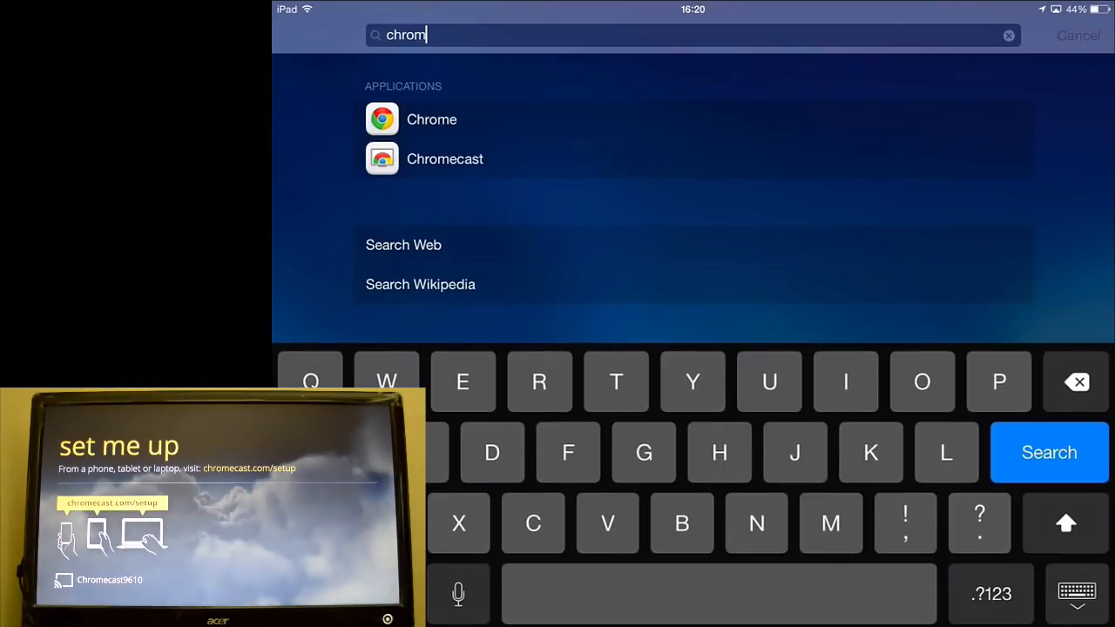
Launch Chromecast, accept the found device and confirm the TV code F2H2 to reach the naming page
click(445, 159)
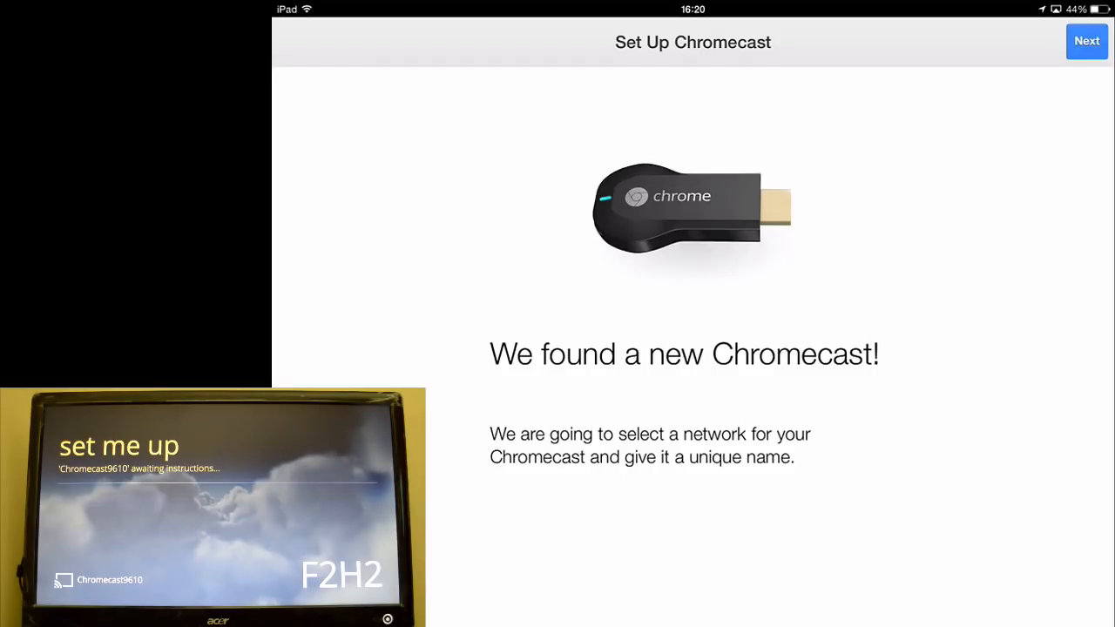
click(1087, 42)
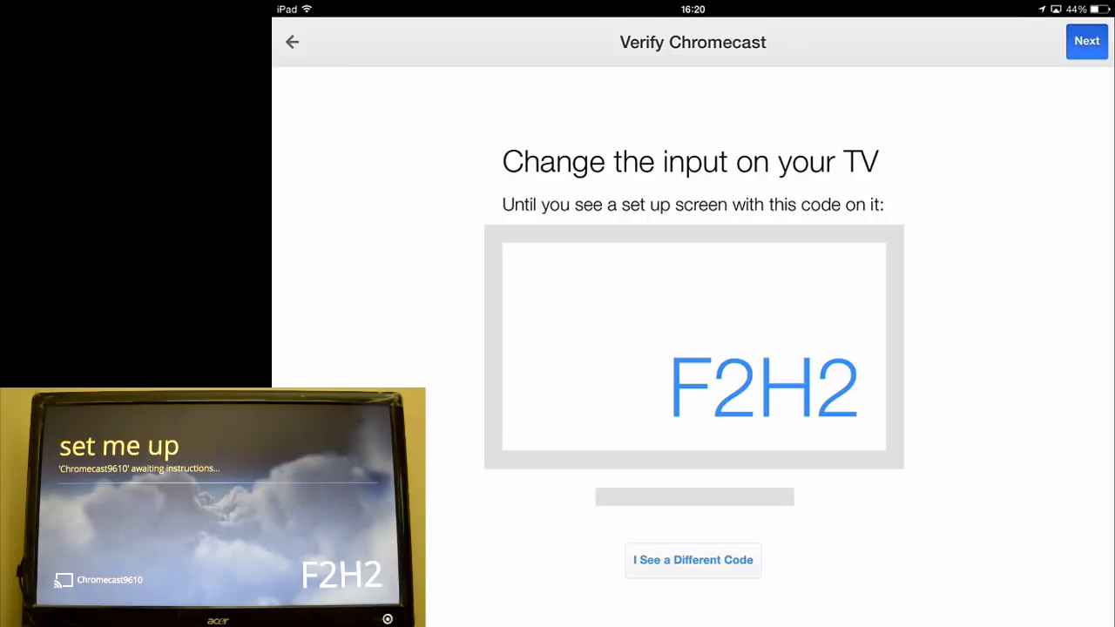
click(1088, 42)
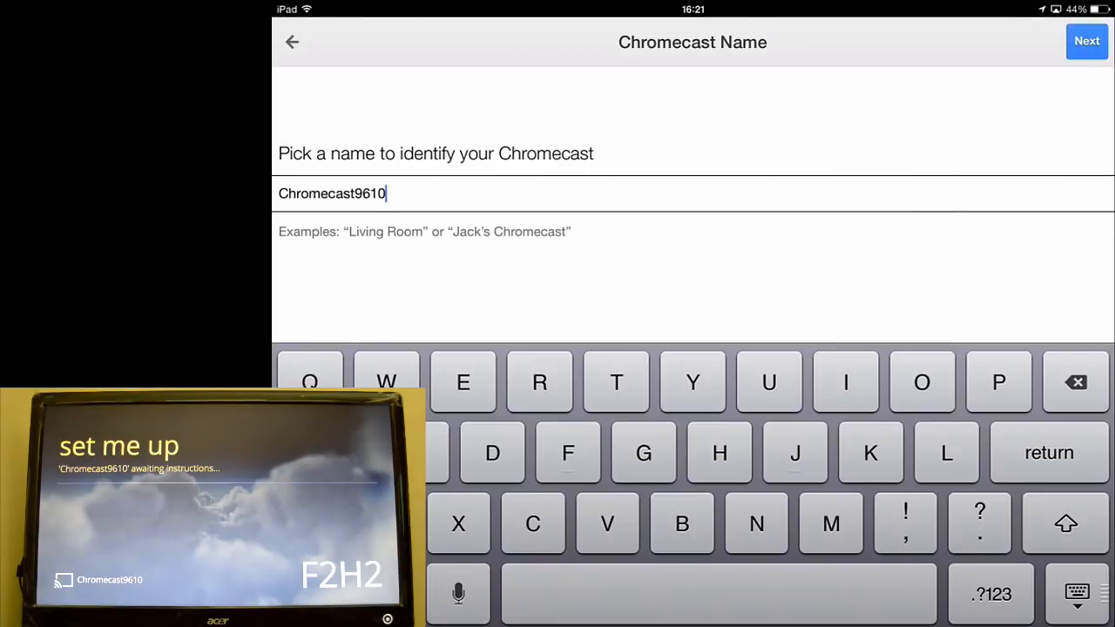
Rename Chromecast9610 to Matani's Chromecast and continue to the Wi-Fi network 4CF7A6 page
double_click(331, 194)
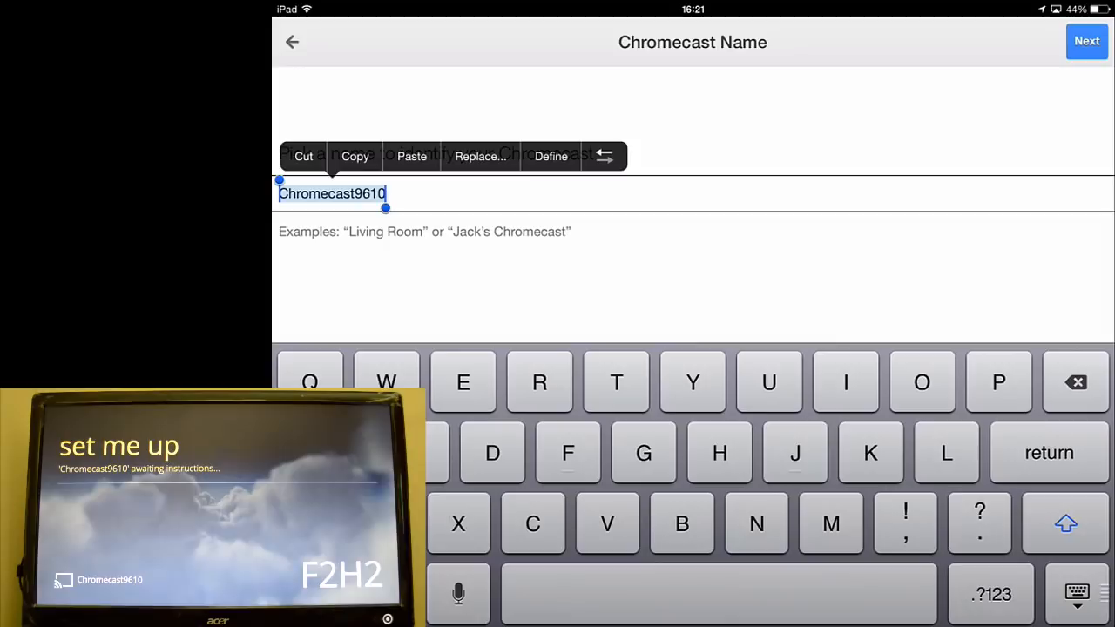
text(Matani's)
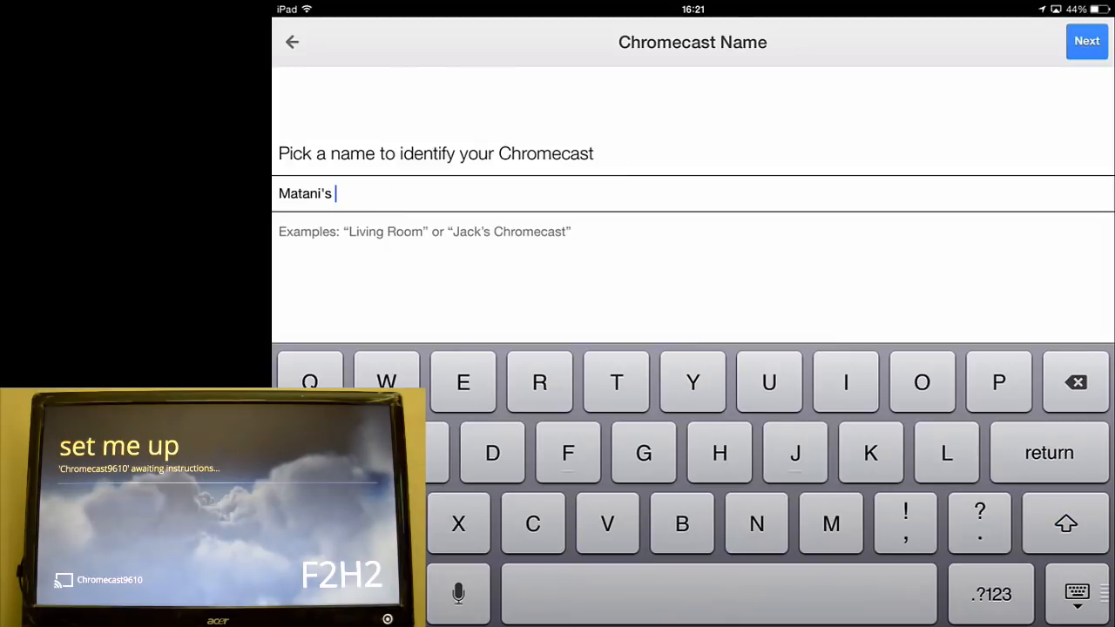
click(1066, 523)
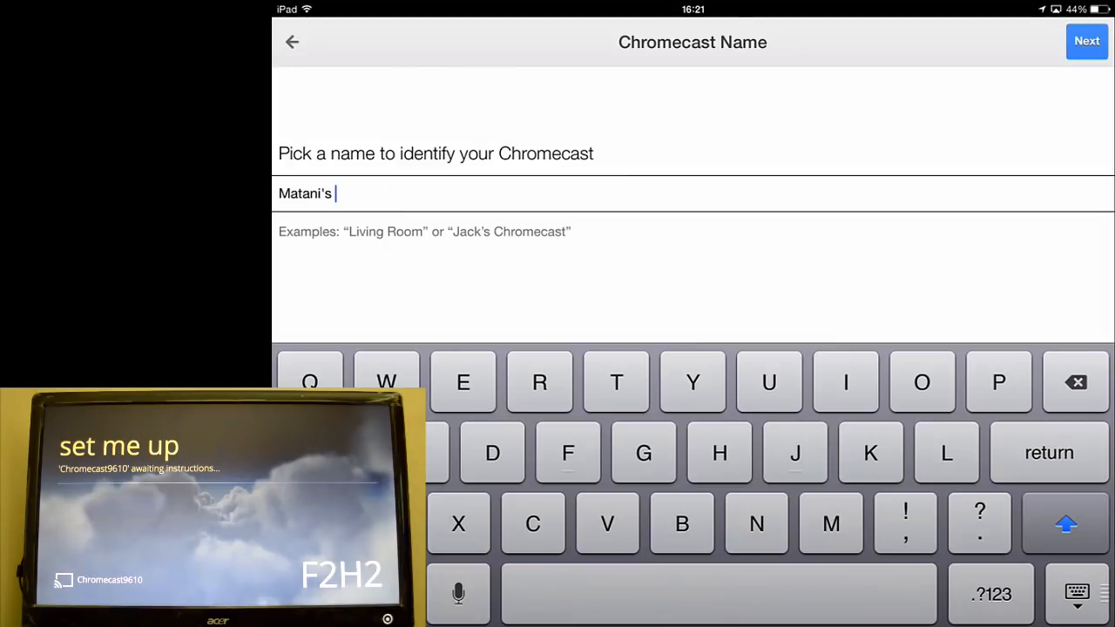
click(533, 522)
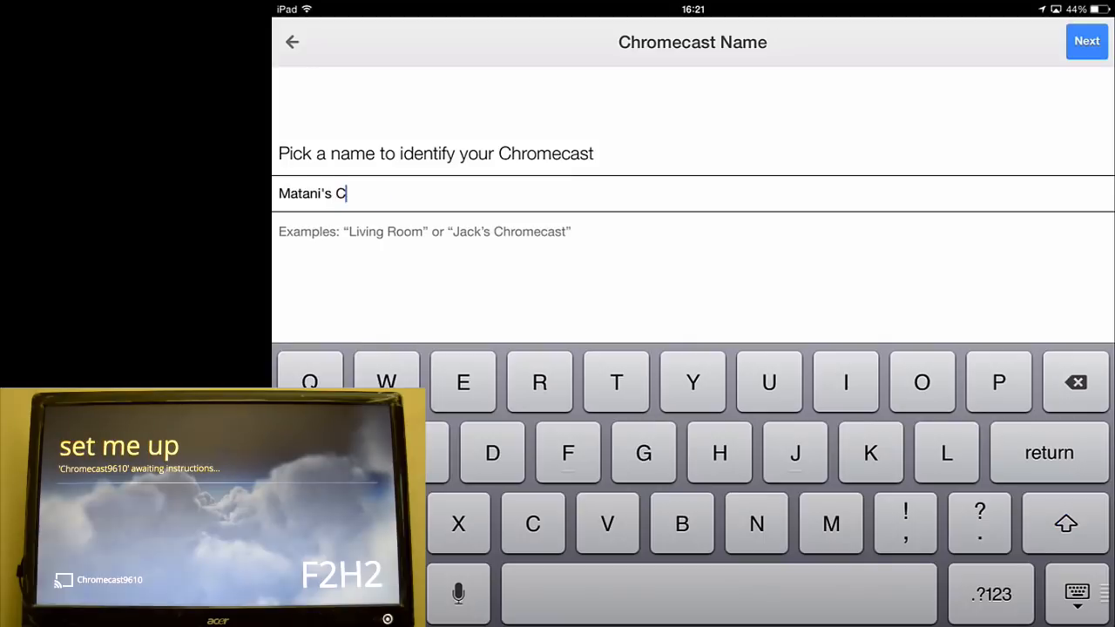
click(1087, 42)
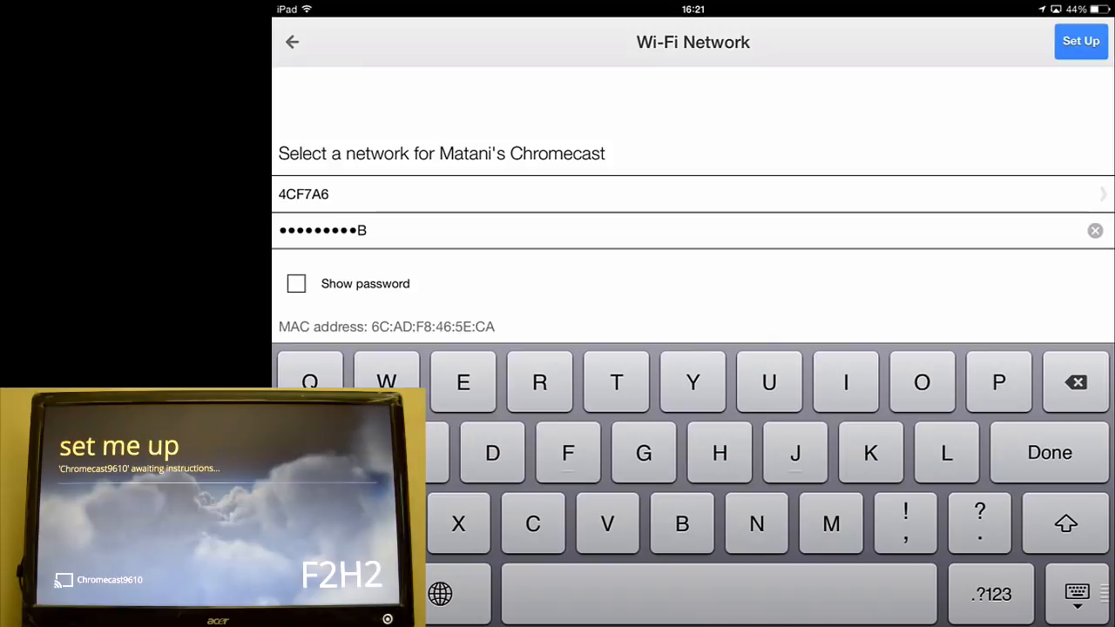
Join Matani's Chromecast to the Wi-Fi with the entered password and reach the setup success screen
click(1077, 383)
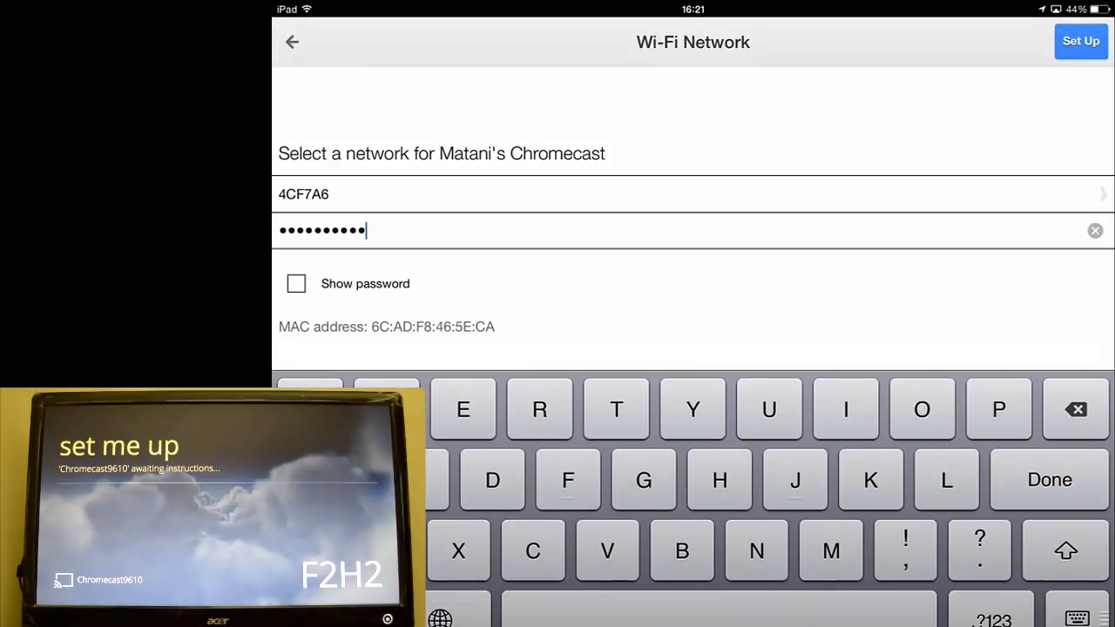
click(1080, 42)
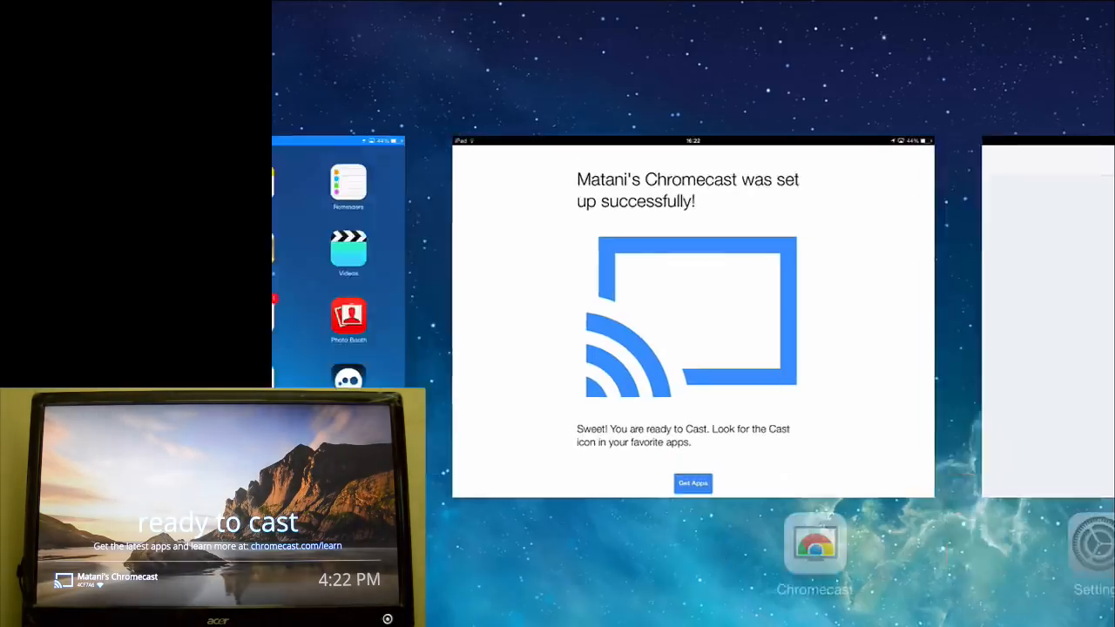
Close the Chromecast app, search the home screen and launch YouTube
click(694, 485)
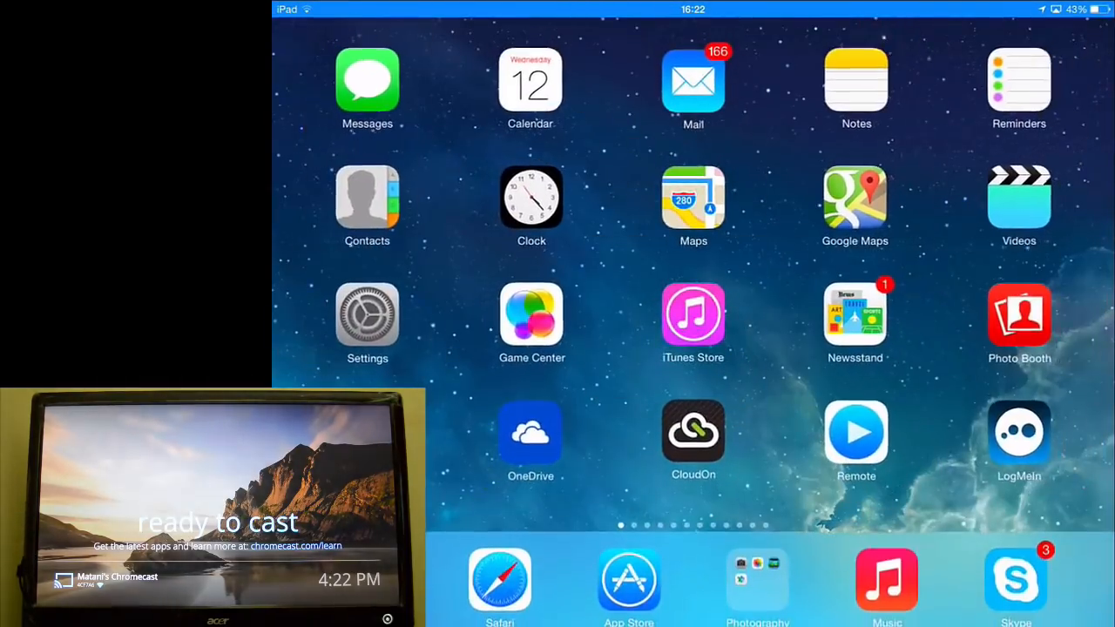
text(ch)
text(you)
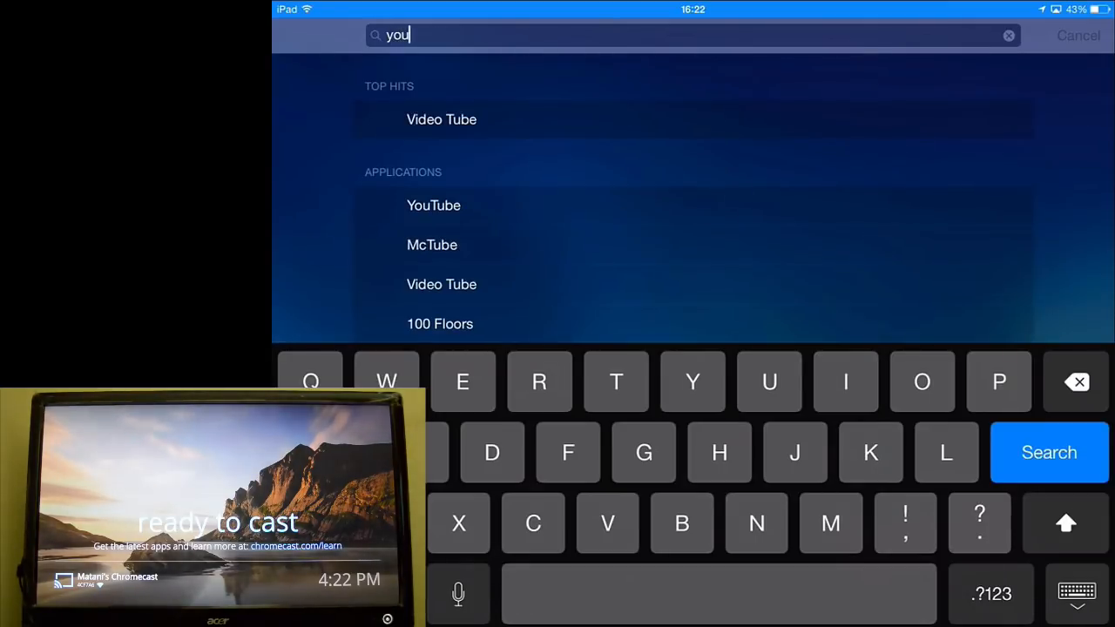
click(432, 205)
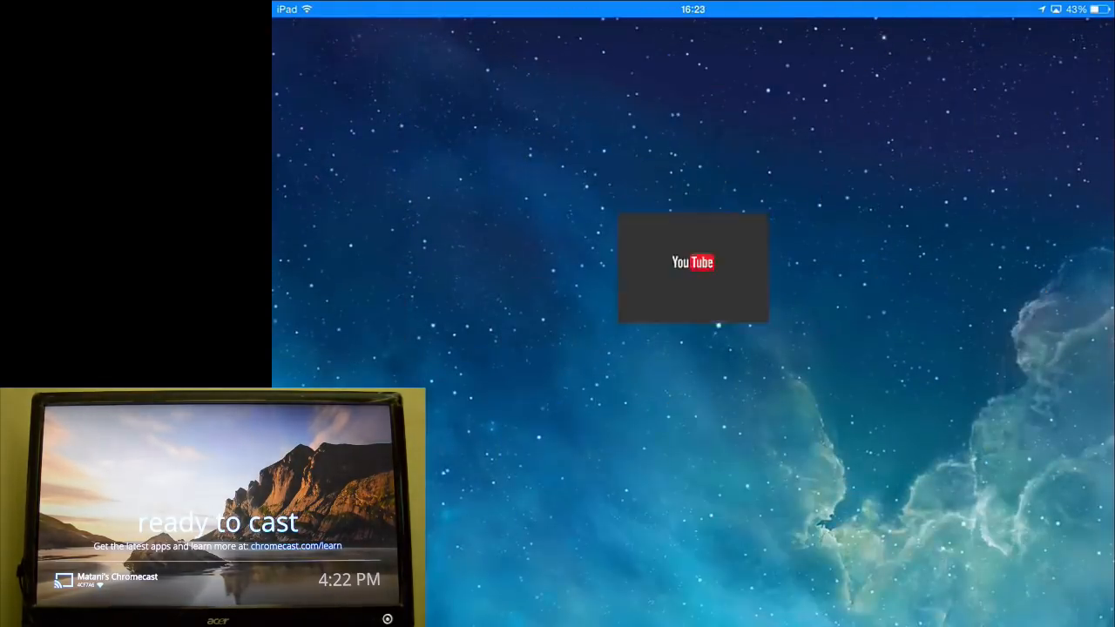